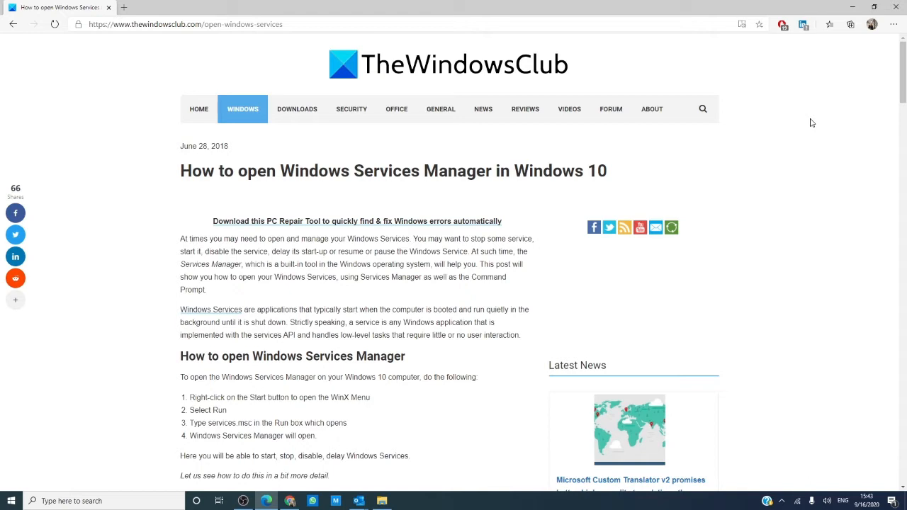
pyautogui.moveTo(893, 24)
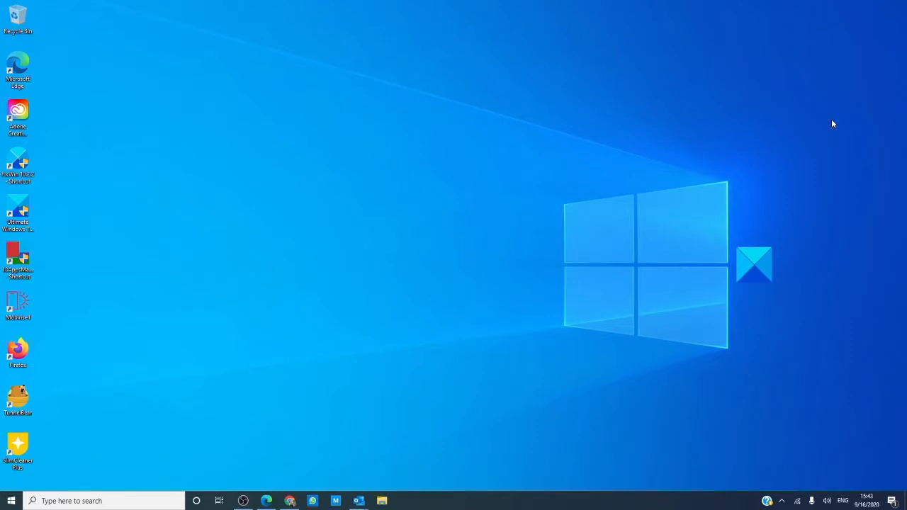
# Launch the Services manager by running services.msc from the Run dialog.
pyautogui.press('Win+r')
pyautogui.write('service')
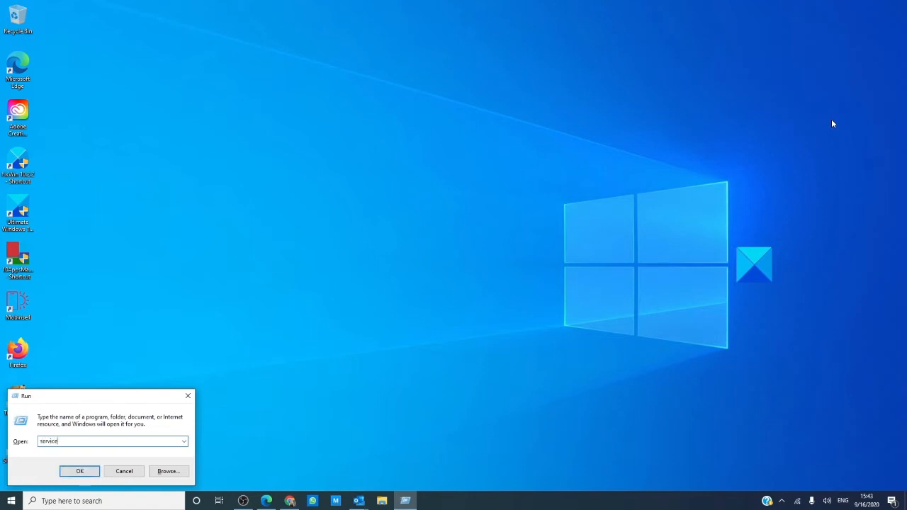
pyautogui.write('s')
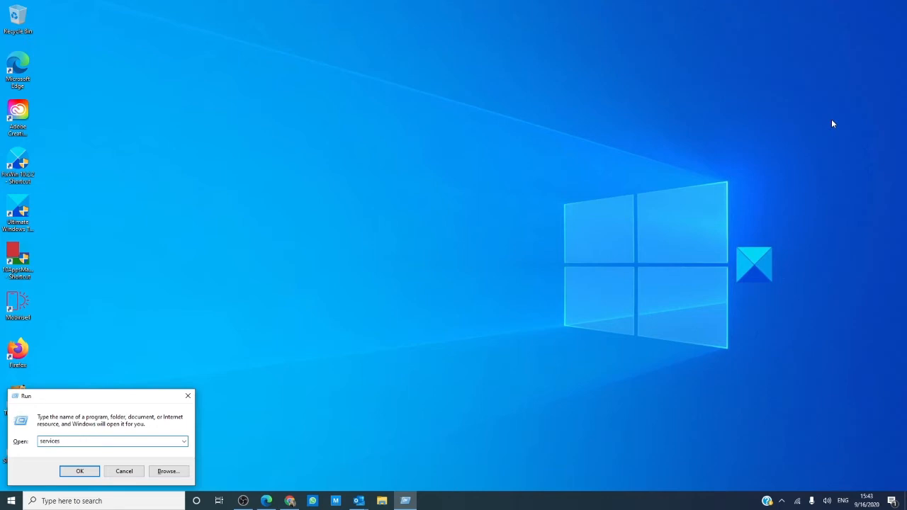
pyautogui.write('.m')
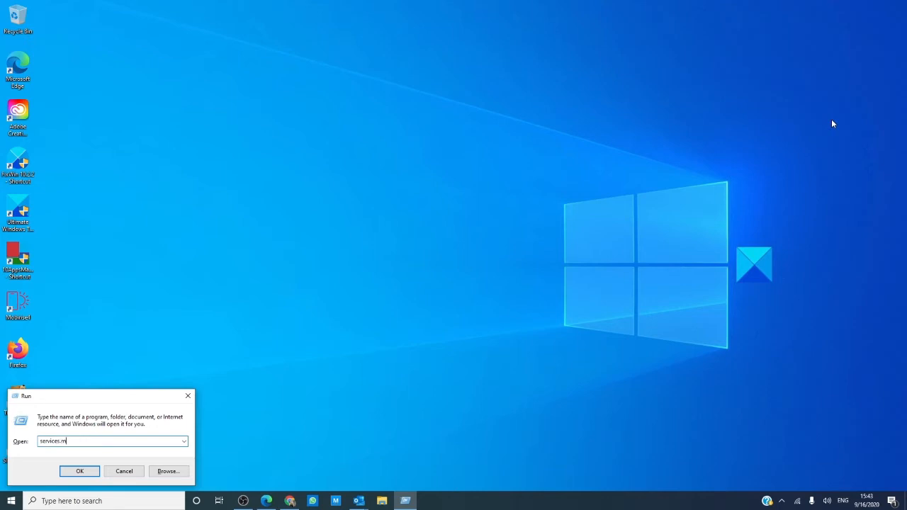
pyautogui.click(80, 470)
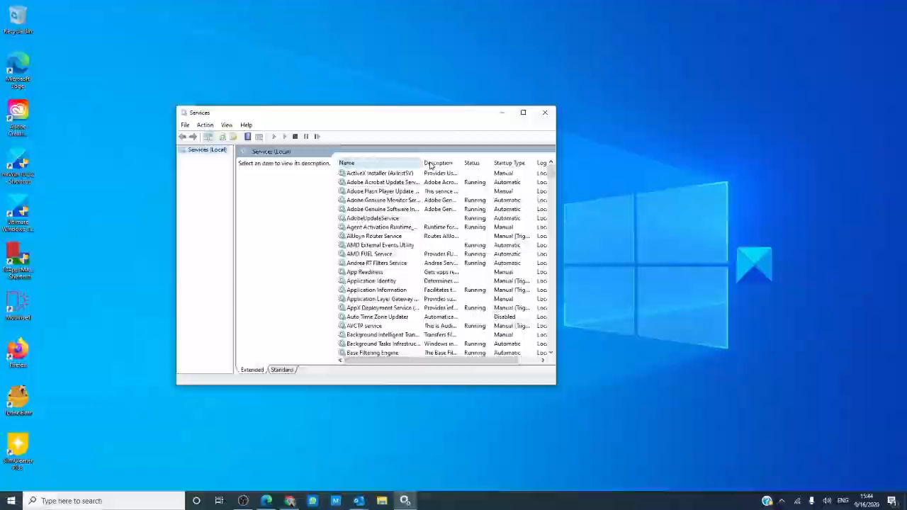
# Maximize the Services window to fill the screen.
pyautogui.click(523, 112)
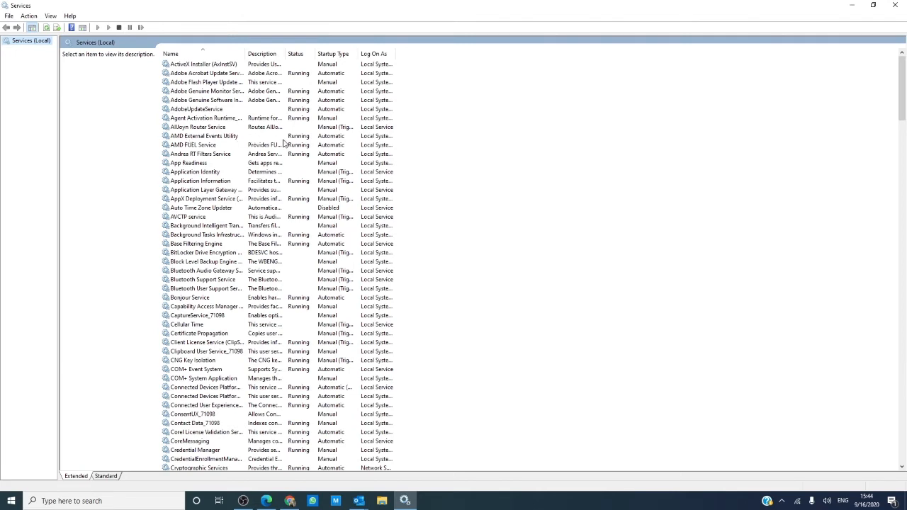
pyautogui.moveTo(326, 146)
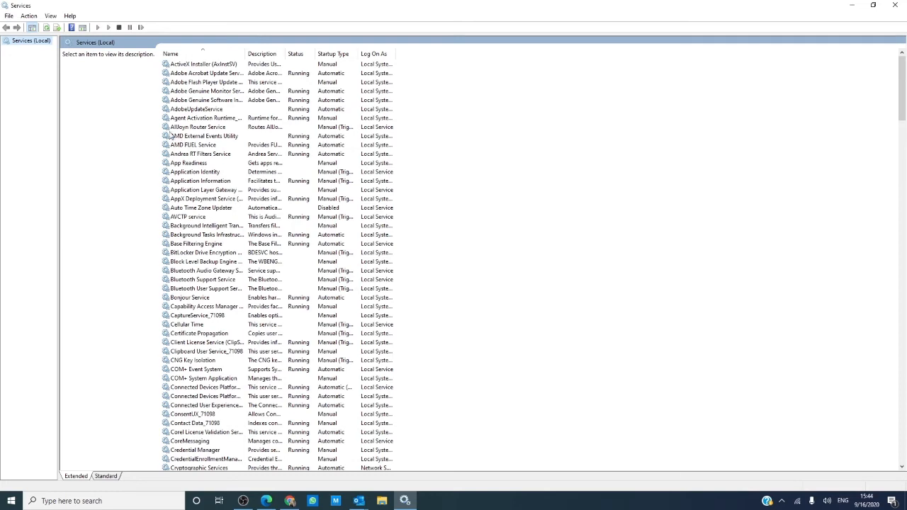
# Bring up the Properties dialog for the Bonjour Service.
pyautogui.rightClick(190, 297)
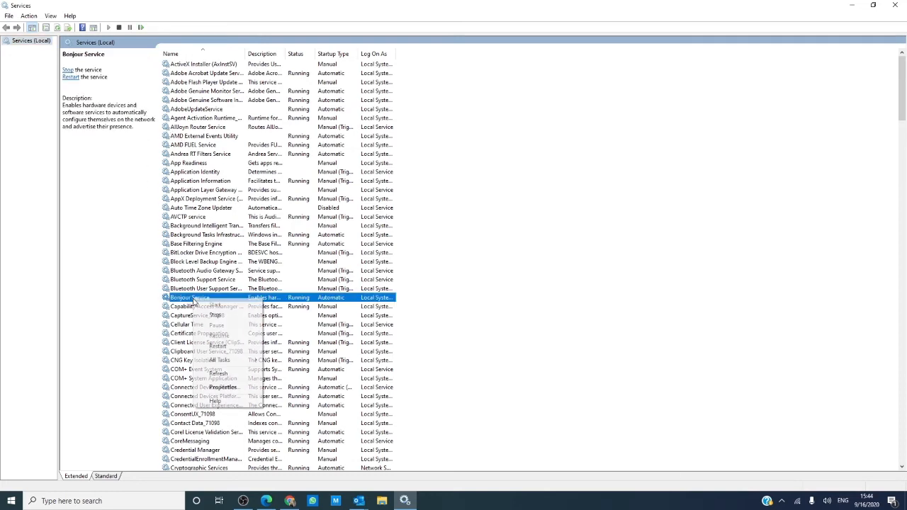
pyautogui.click(218, 388)
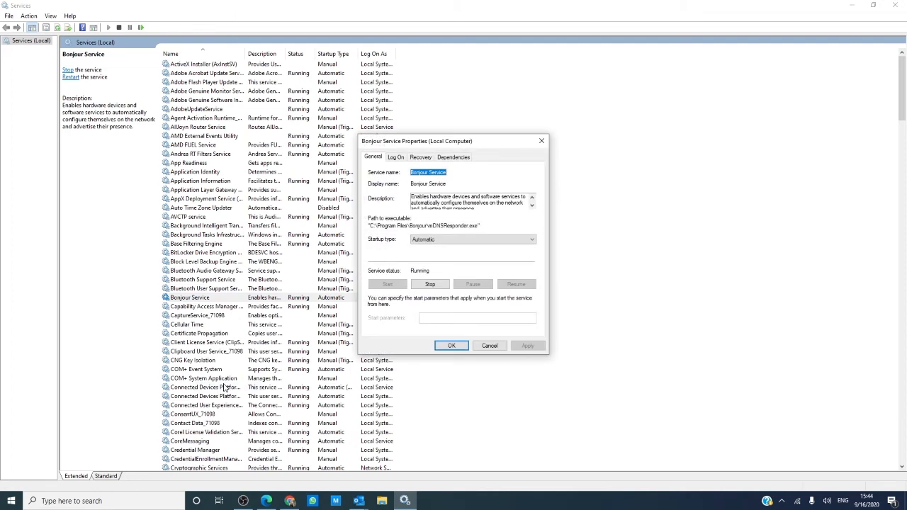
pyautogui.moveTo(343, 290)
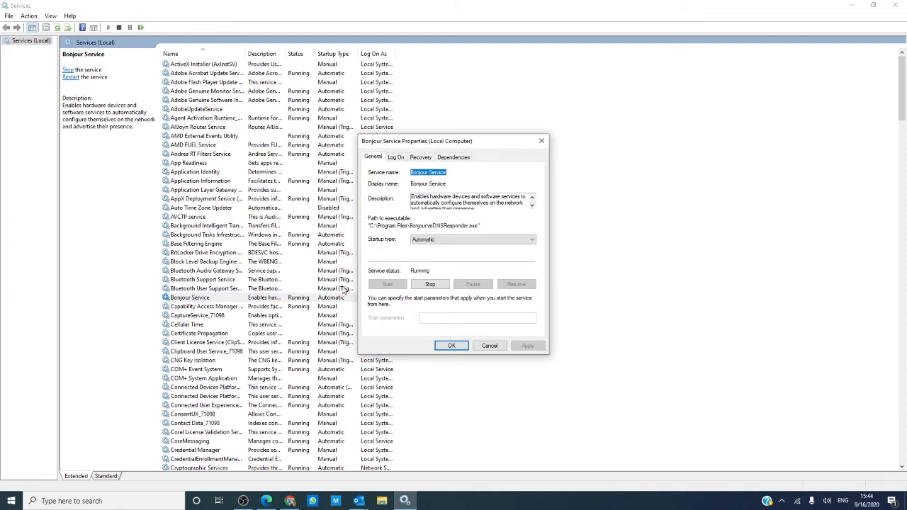
# Review the Recovery, Dependencies and Log On pages, returning to General.
pyautogui.click(419, 156)
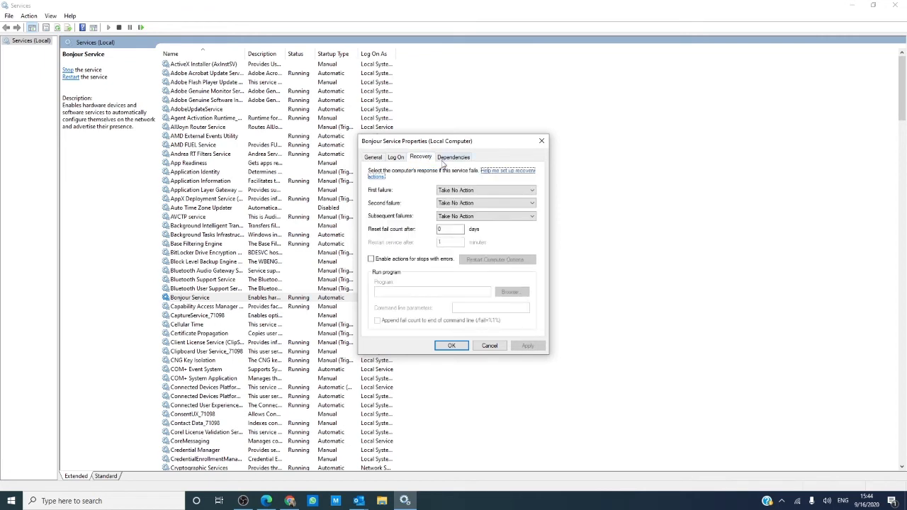
pyautogui.click(453, 156)
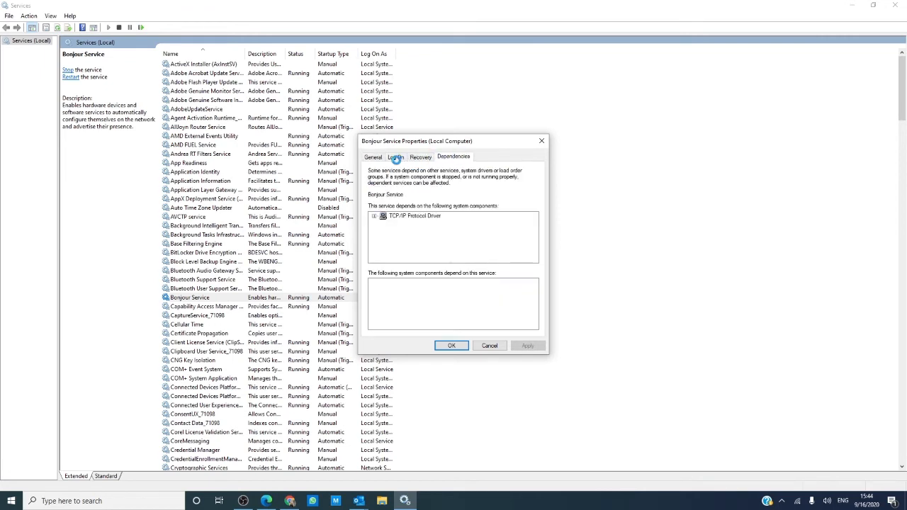
pyautogui.click(395, 156)
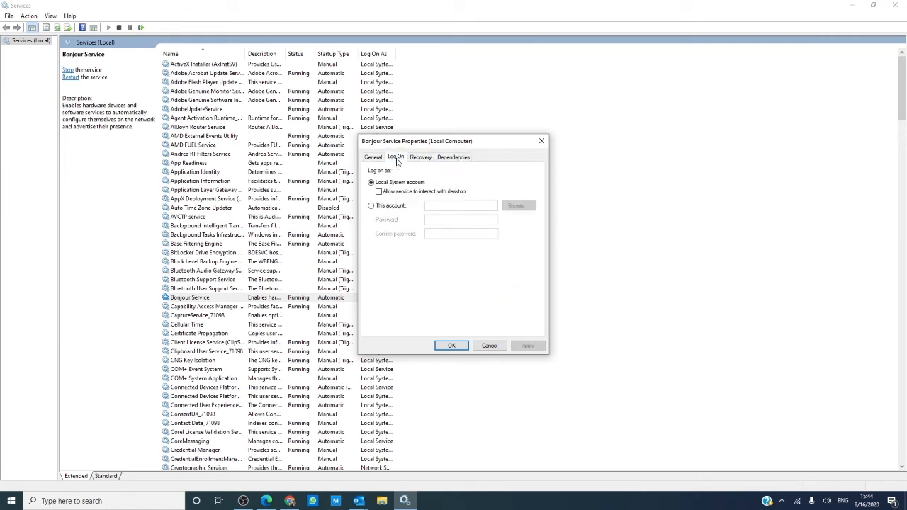
pyautogui.click(372, 156)
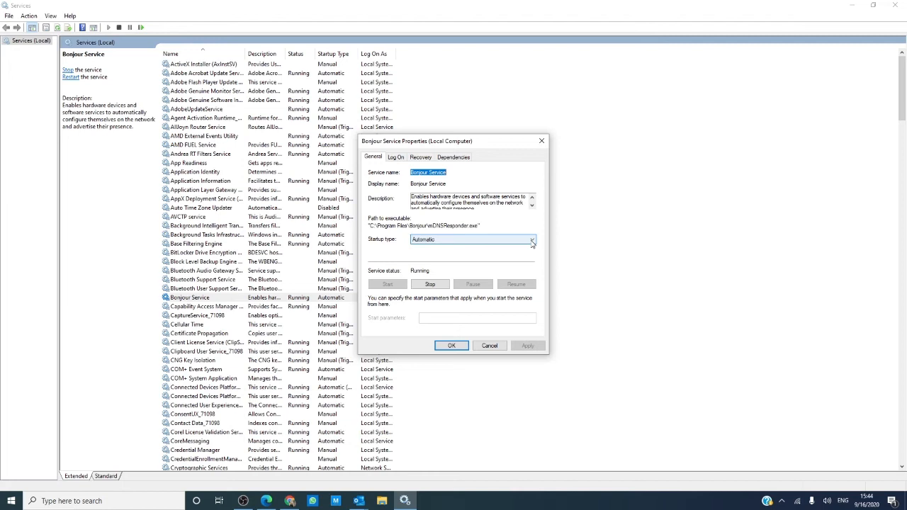
# Expand the Startup type dropdown to list its options.
pyautogui.click(532, 238)
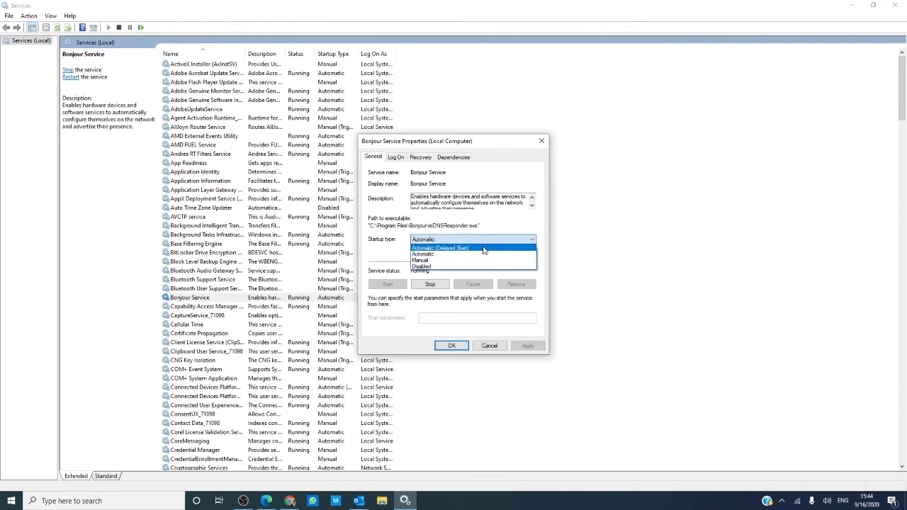
pyautogui.moveTo(483, 255)
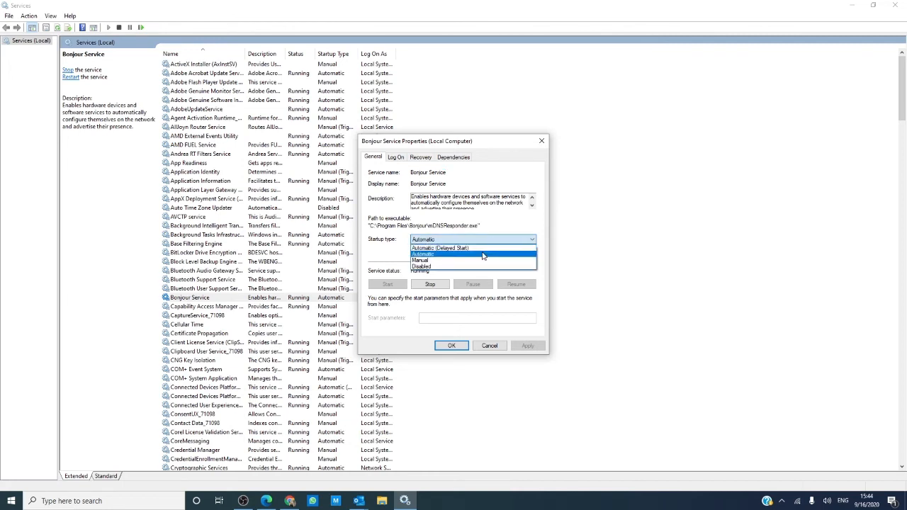